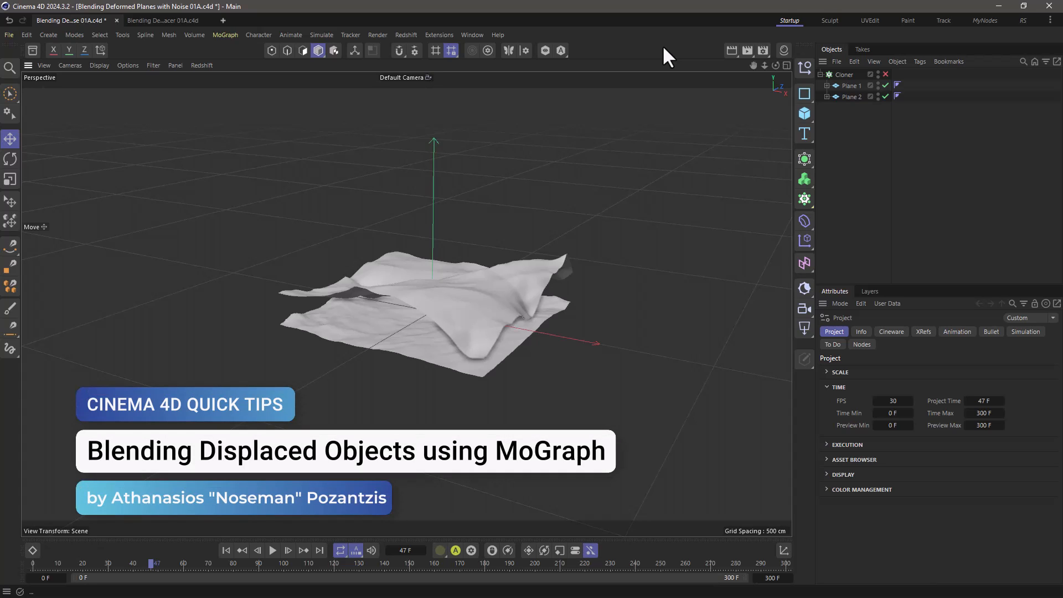
pyautogui.moveTo(669, 68)
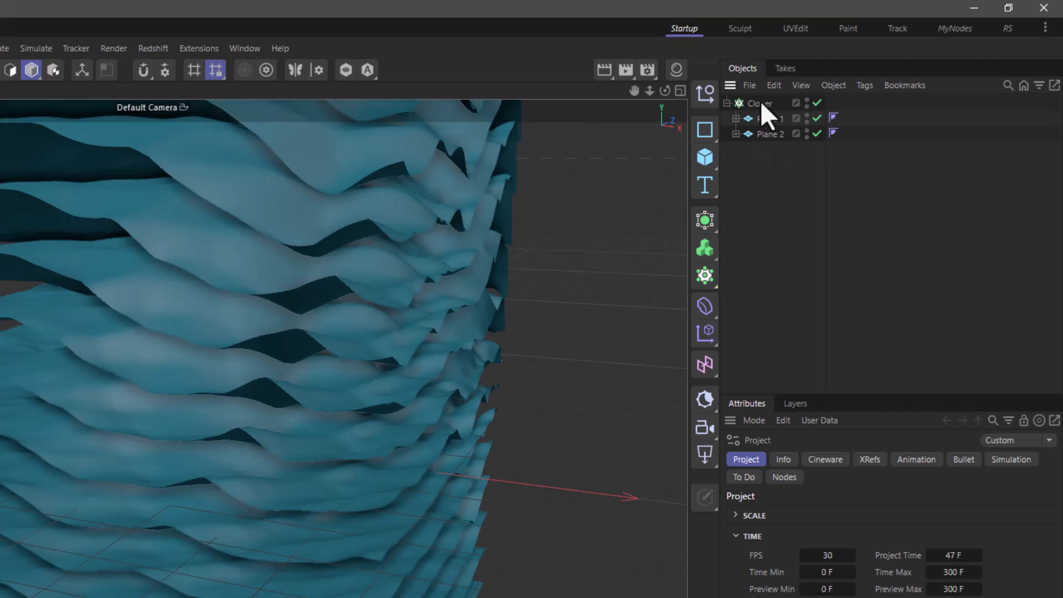
# Turn off the Cloner so each plane shows its own Displacer.
pyautogui.click(759, 103)
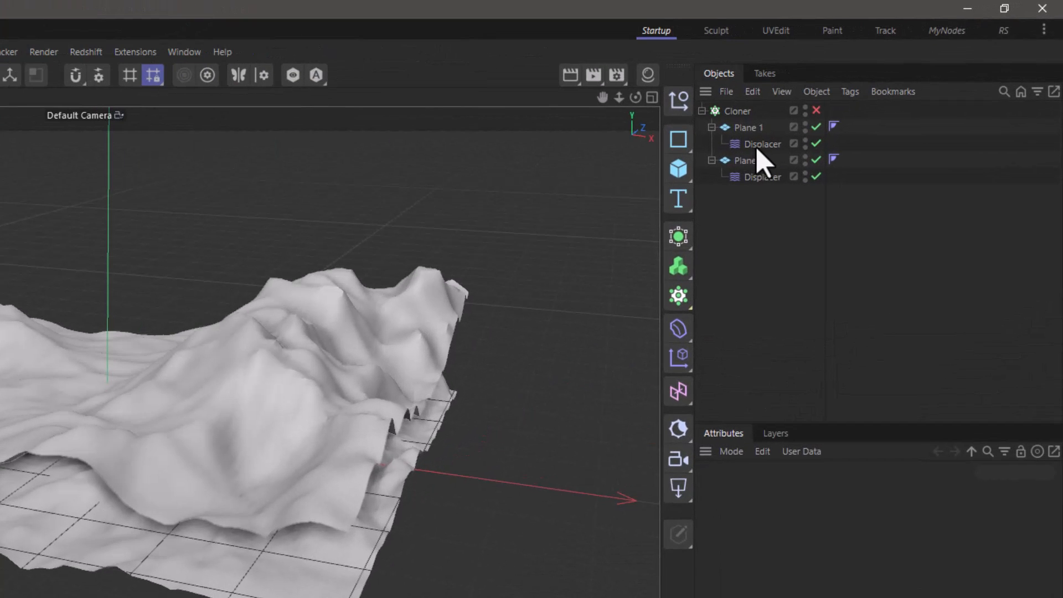
# Try Intensity on Plane 1's Displacer, revert to Intensity (Centered), and view its noise shader.
pyautogui.click(761, 144)
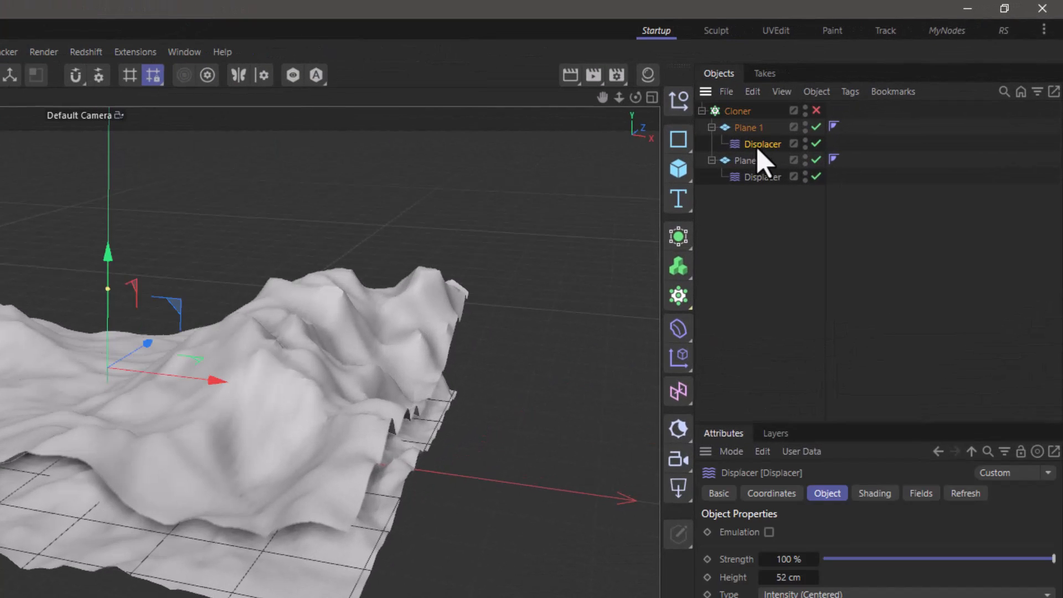
pyautogui.click(881, 399)
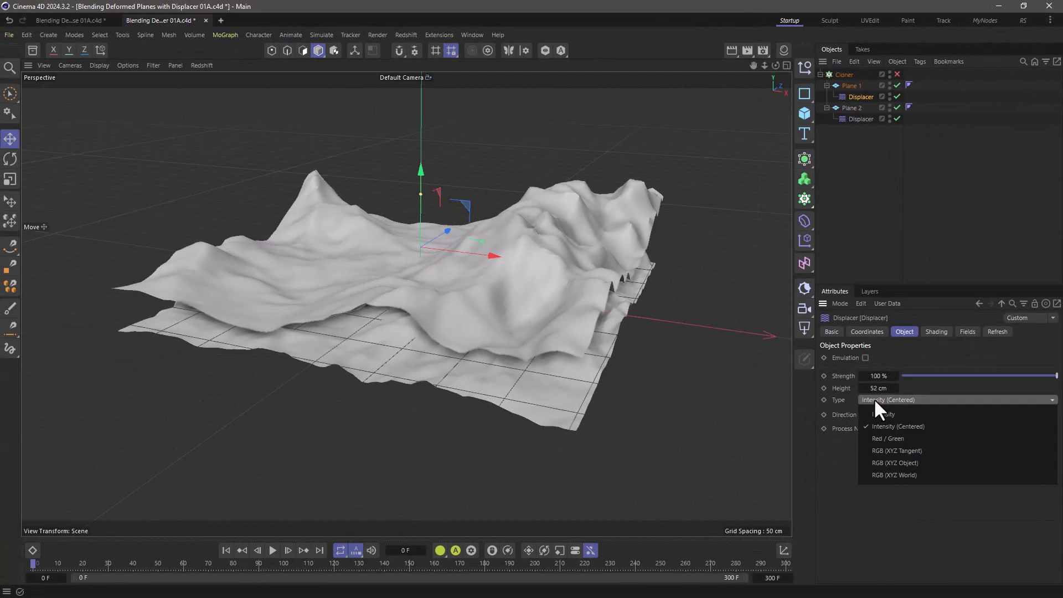
pyautogui.click(883, 414)
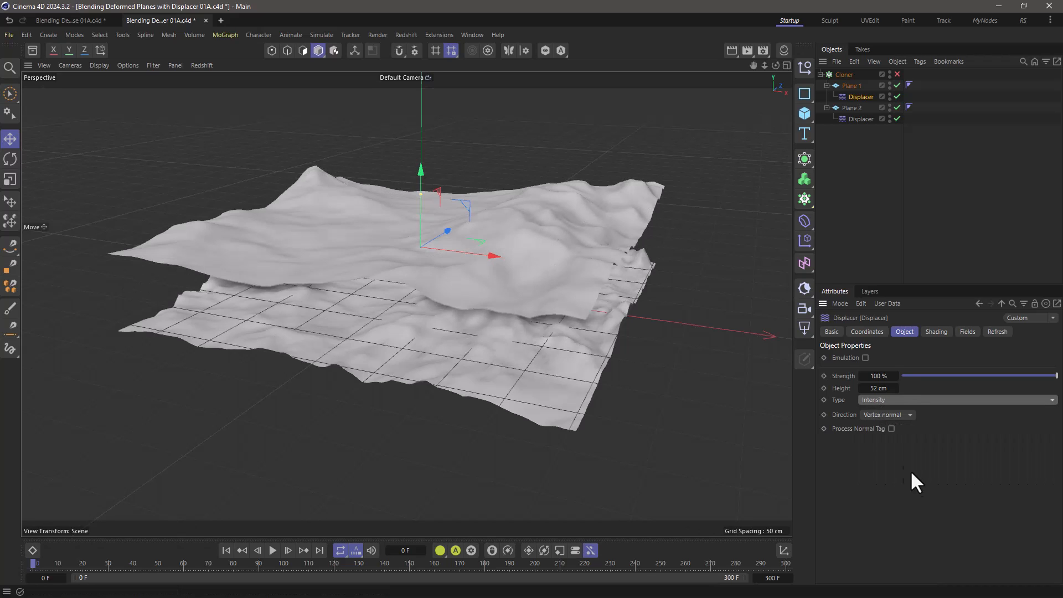
pyautogui.click(952, 399)
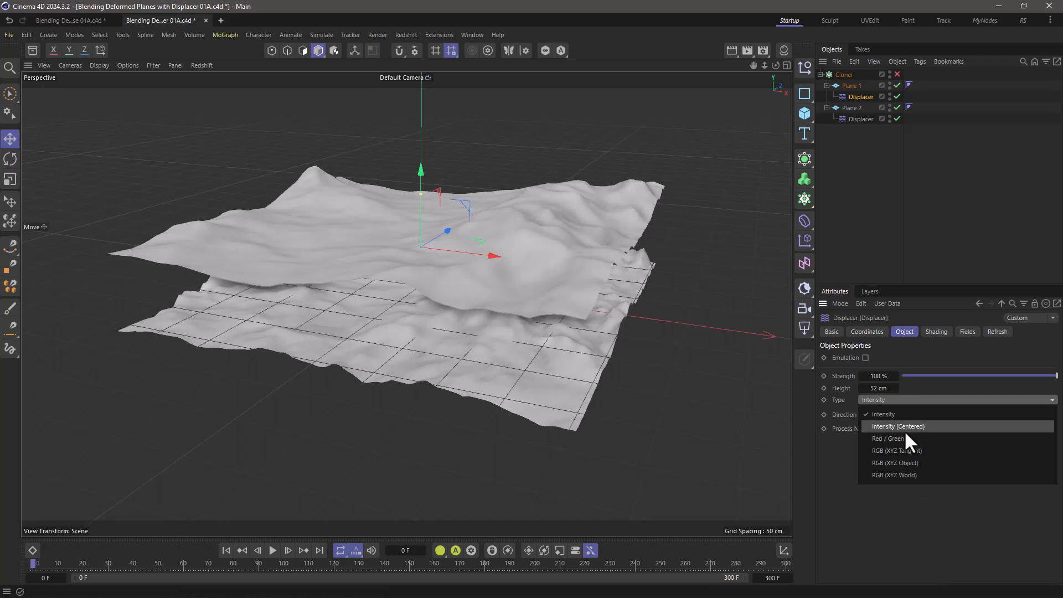
pyautogui.click(897, 425)
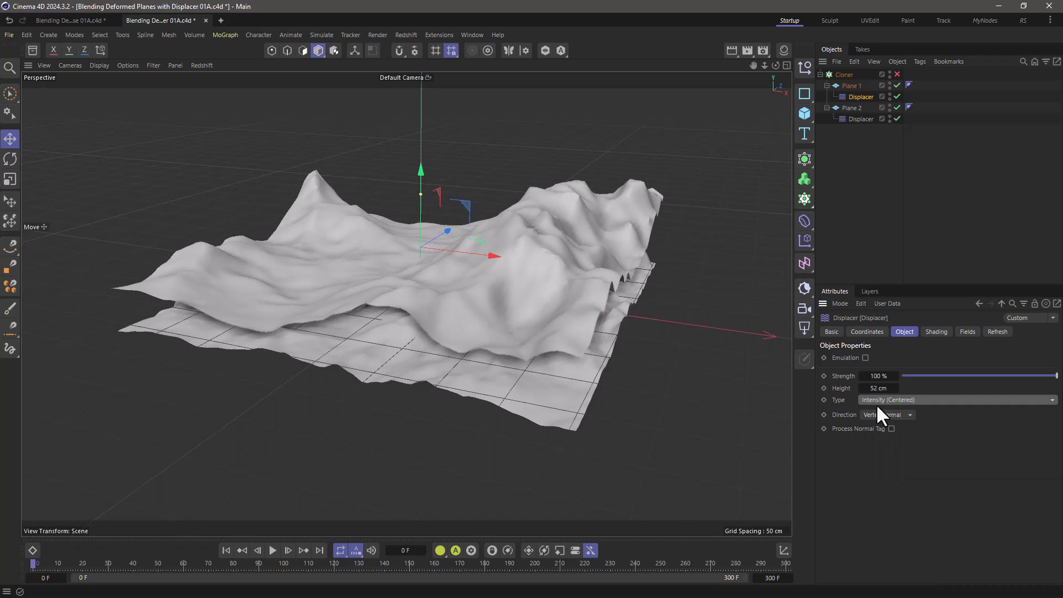
pyautogui.click(936, 332)
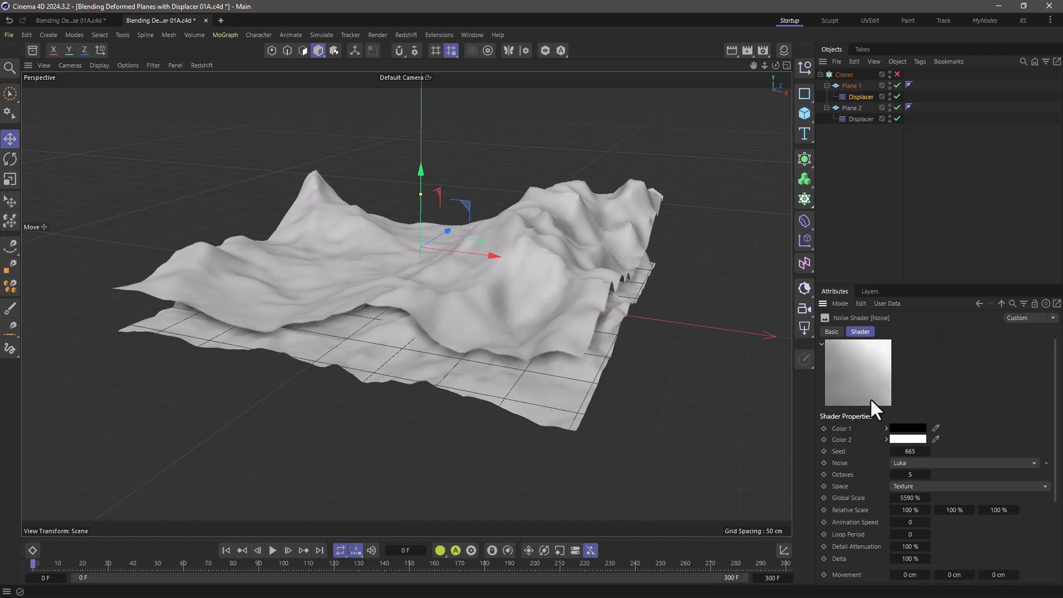
pyautogui.moveTo(935, 400)
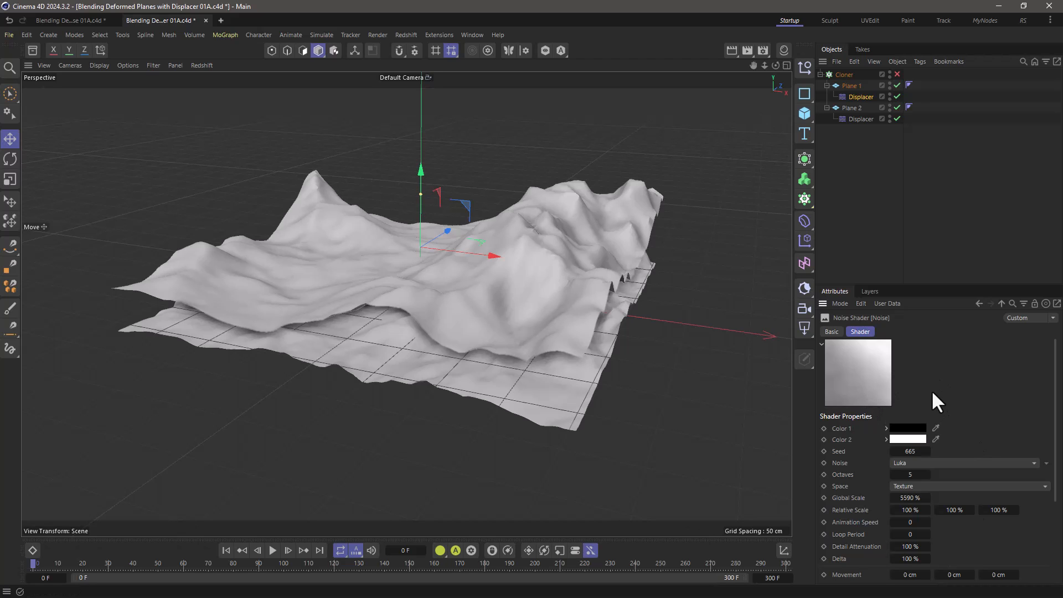
pyautogui.click(843, 74)
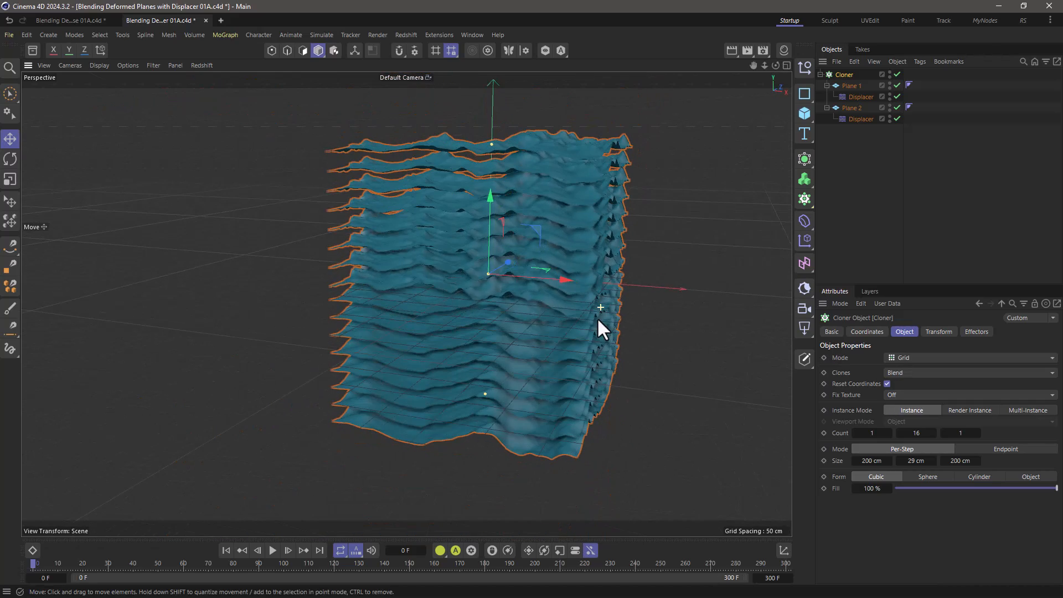
pyautogui.moveTo(444, 295)
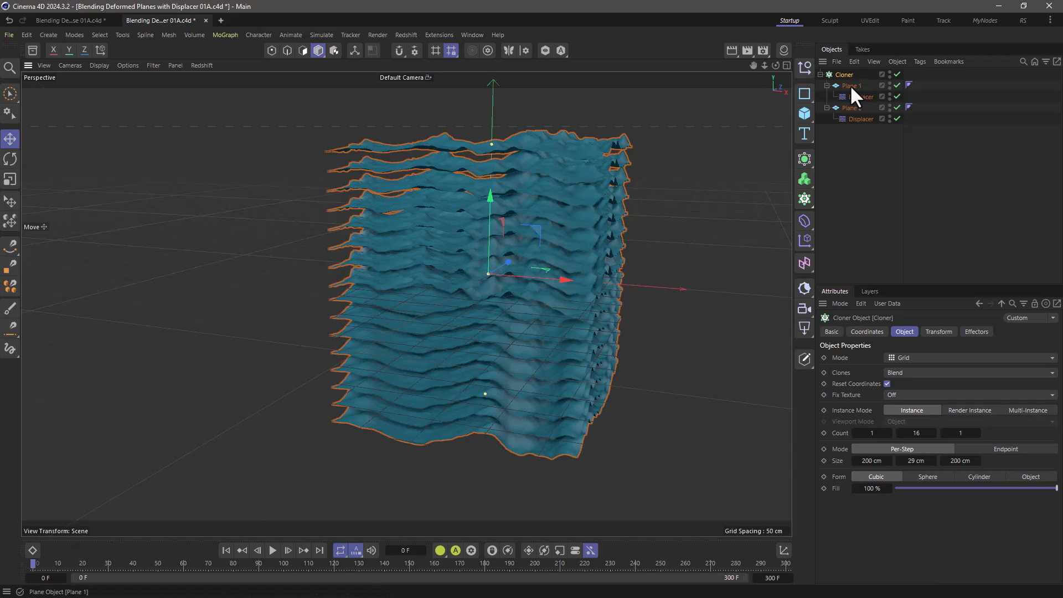
# Raise Plane 1's Displacer height from 100 cm to 165 cm.
pyautogui.click(851, 85)
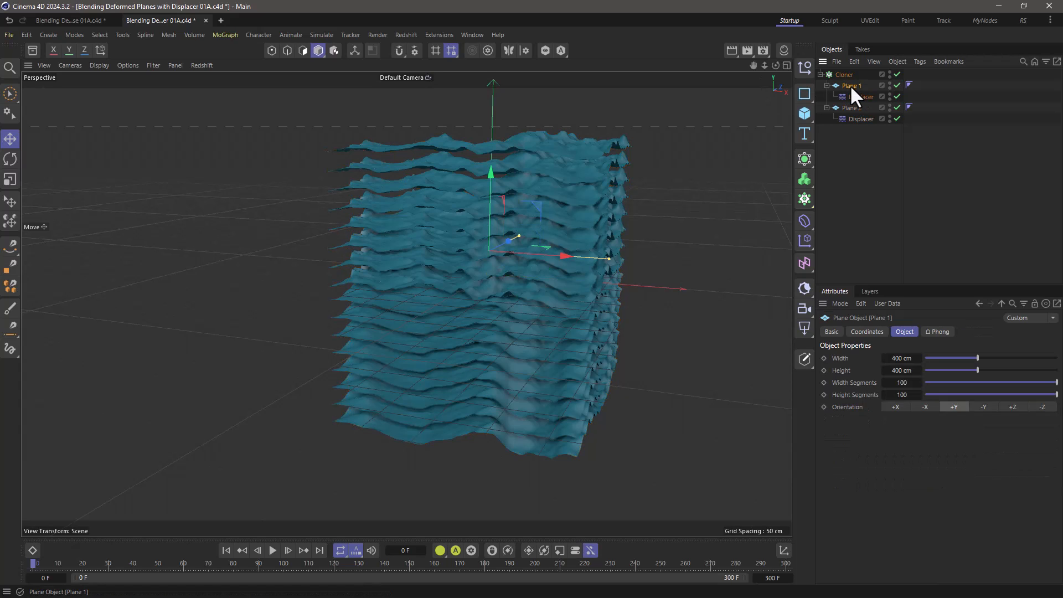
pyautogui.click(860, 96)
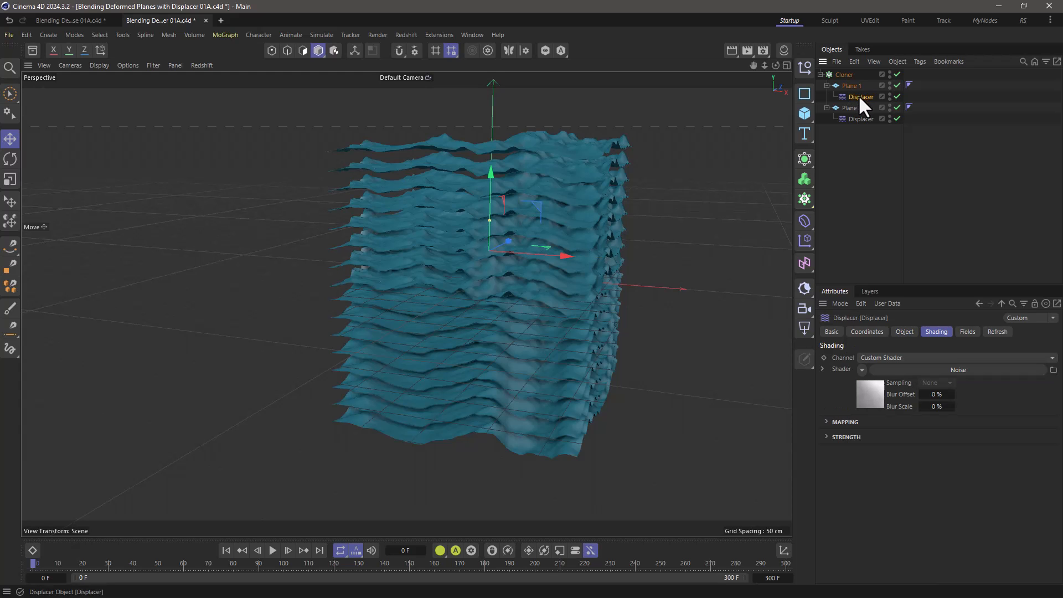
pyautogui.click(904, 331)
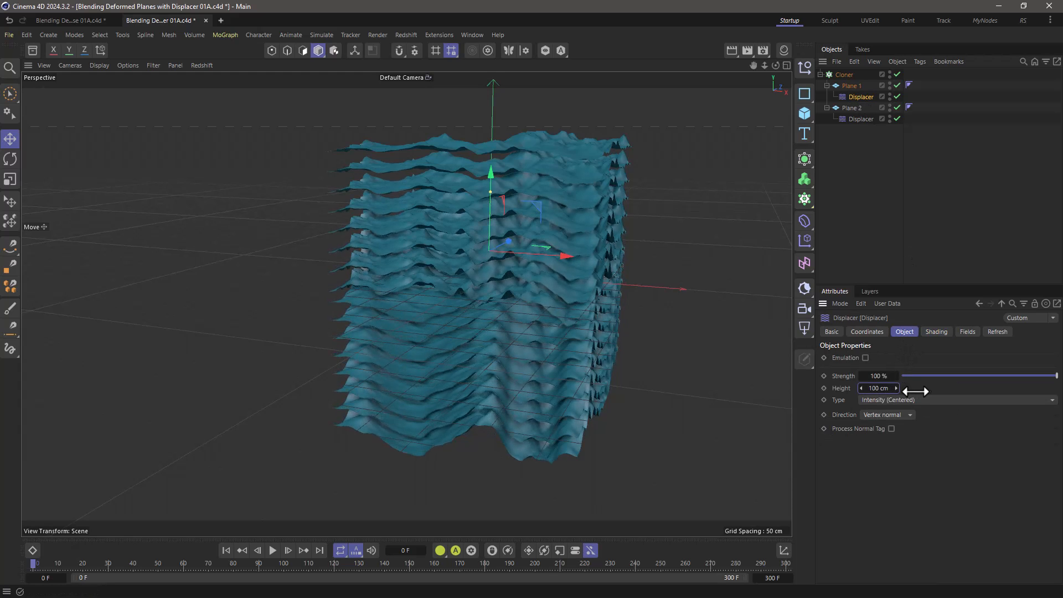
pyautogui.moveTo(878, 388); pyautogui.dragTo(914, 388)
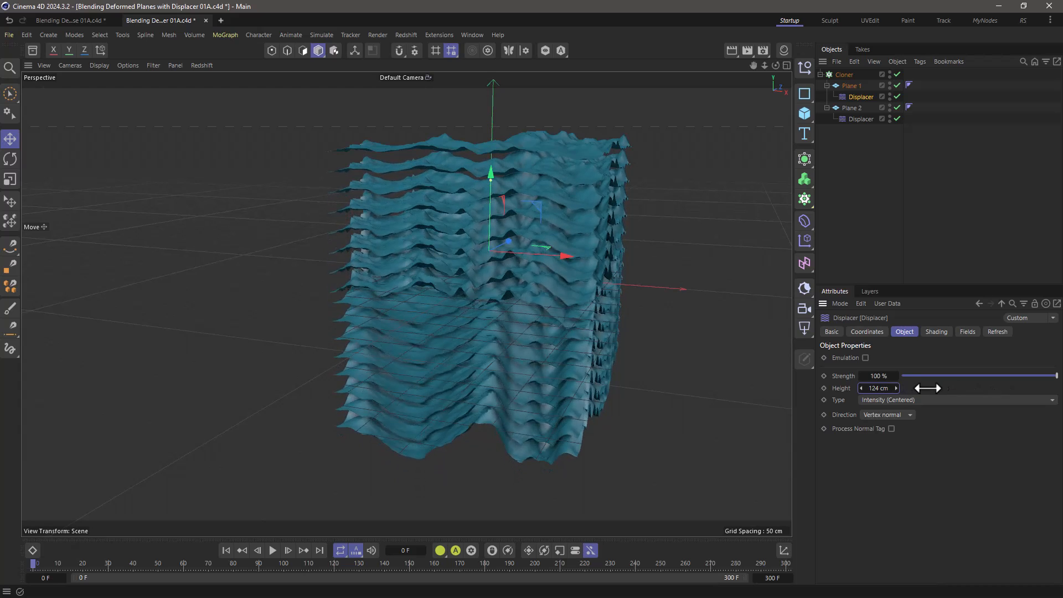
pyautogui.moveTo(927, 387); pyautogui.dragTo(956, 388)
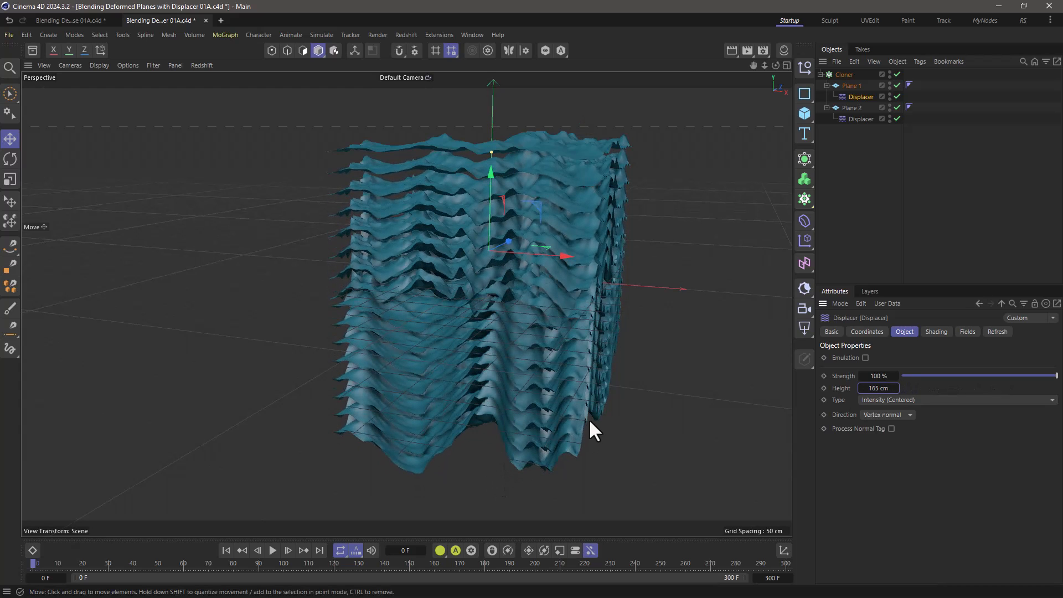
pyautogui.click(936, 331)
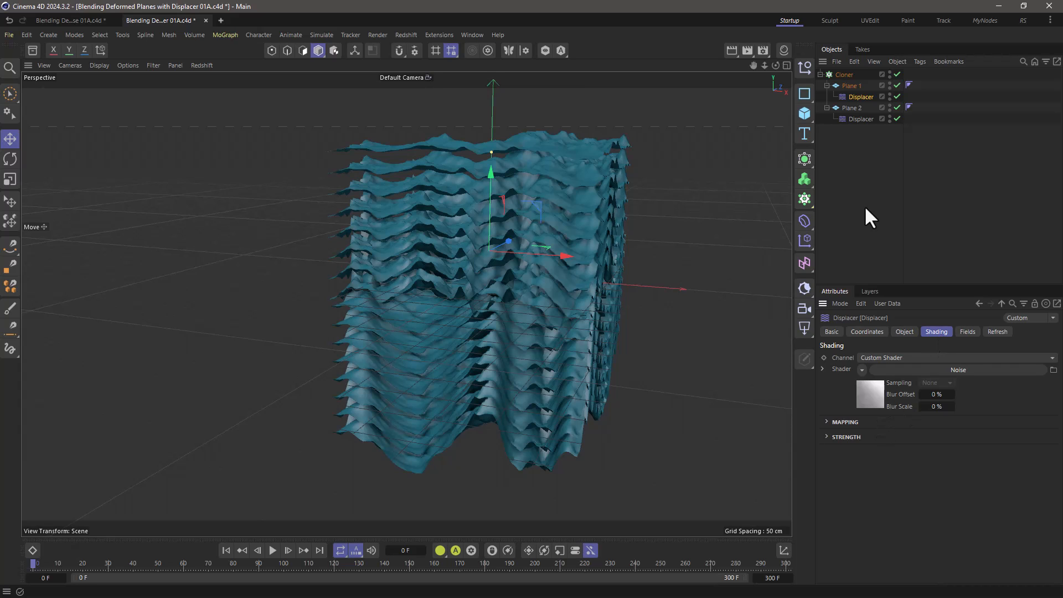
pyautogui.moveTo(861, 139)
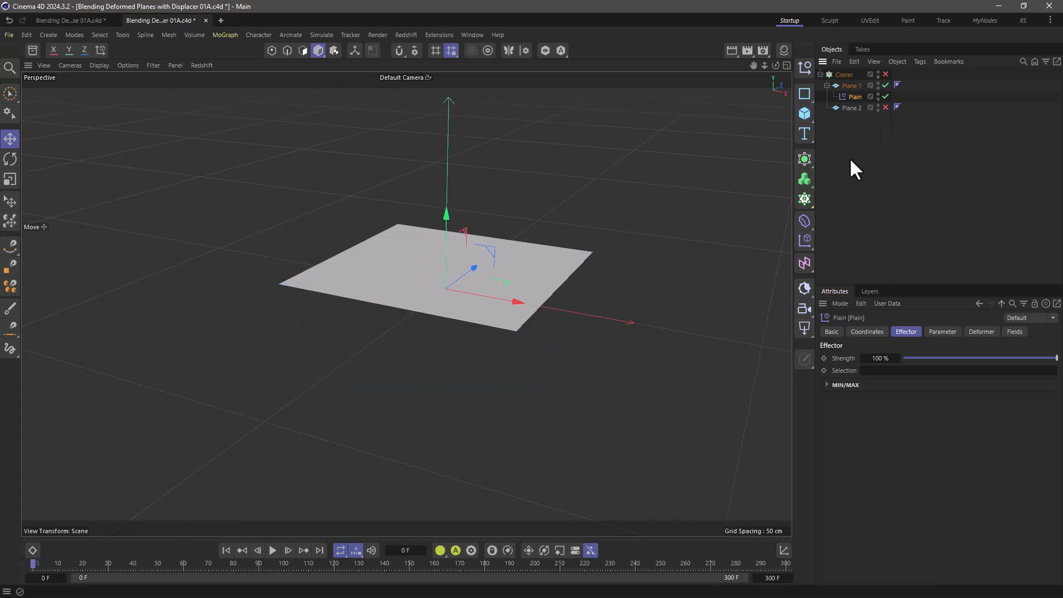
pyautogui.moveTo(914, 288)
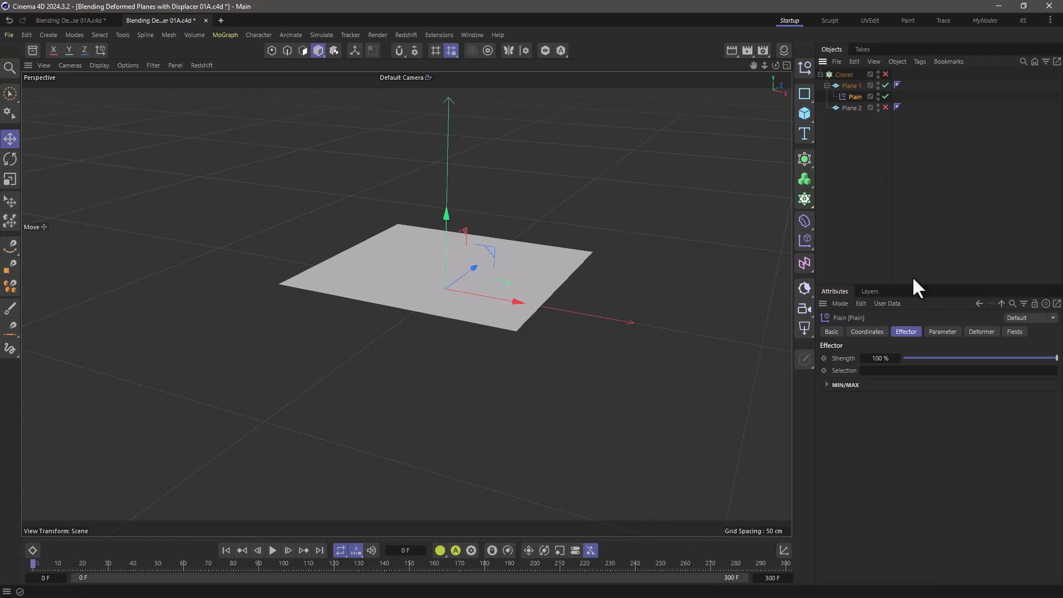
# Set the Plain effector under Plane 1 to Point deformation.
pyautogui.click(941, 332)
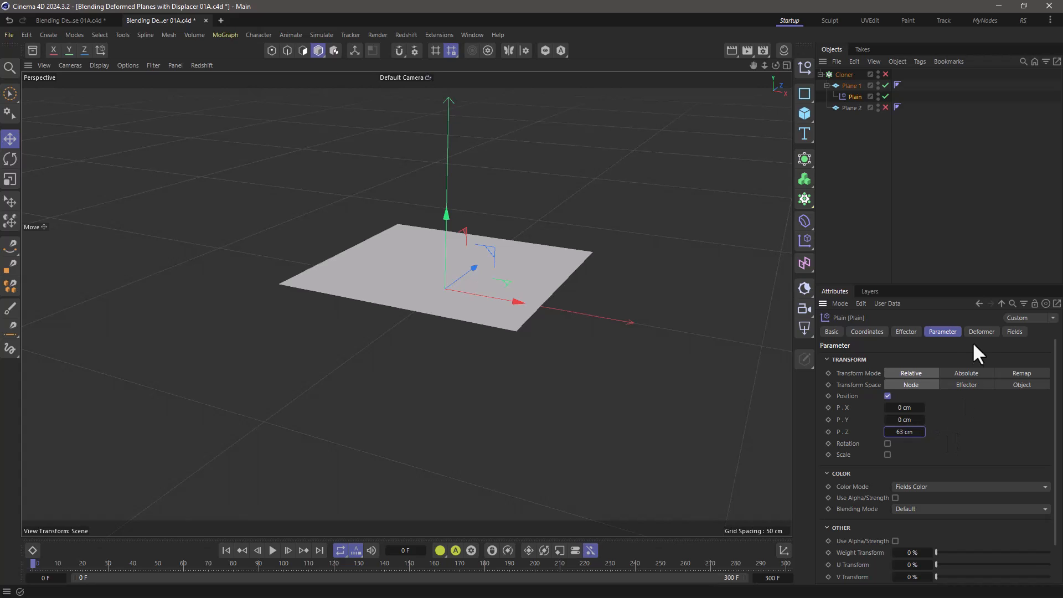
pyautogui.click(980, 332)
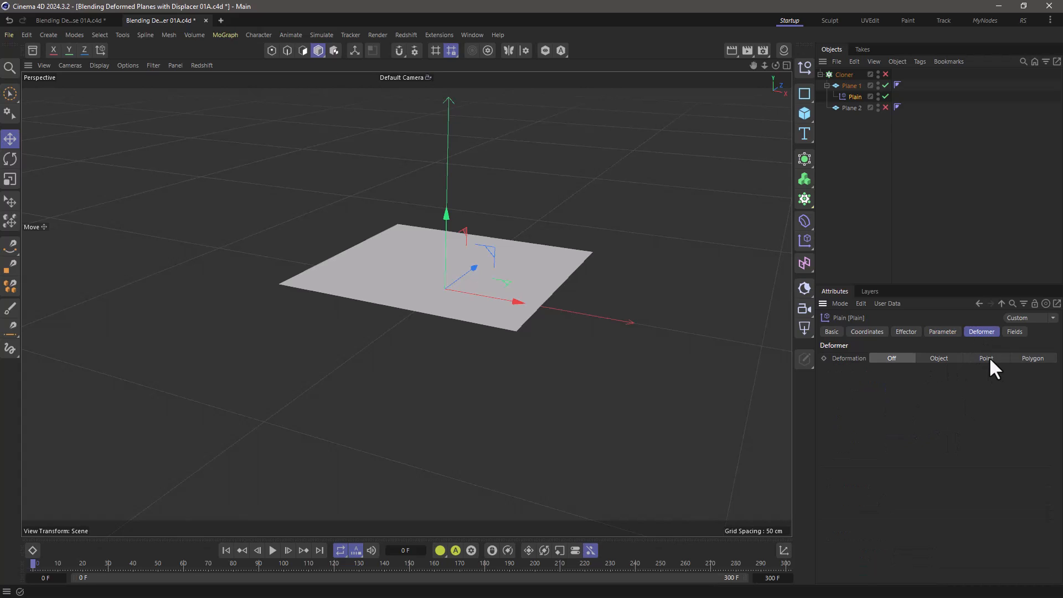
pyautogui.click(987, 358)
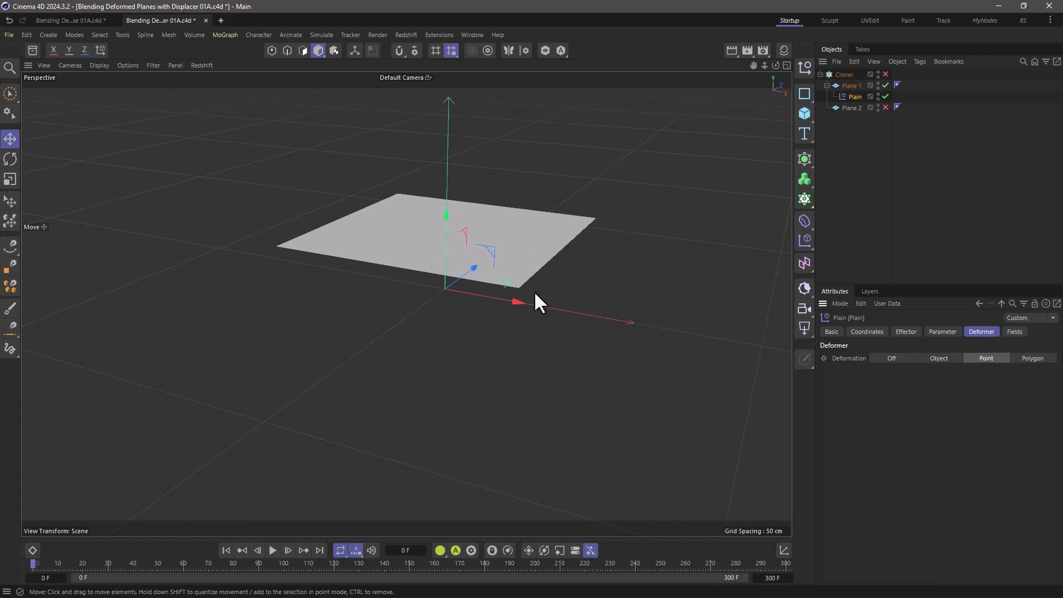
pyautogui.moveTo(577, 349)
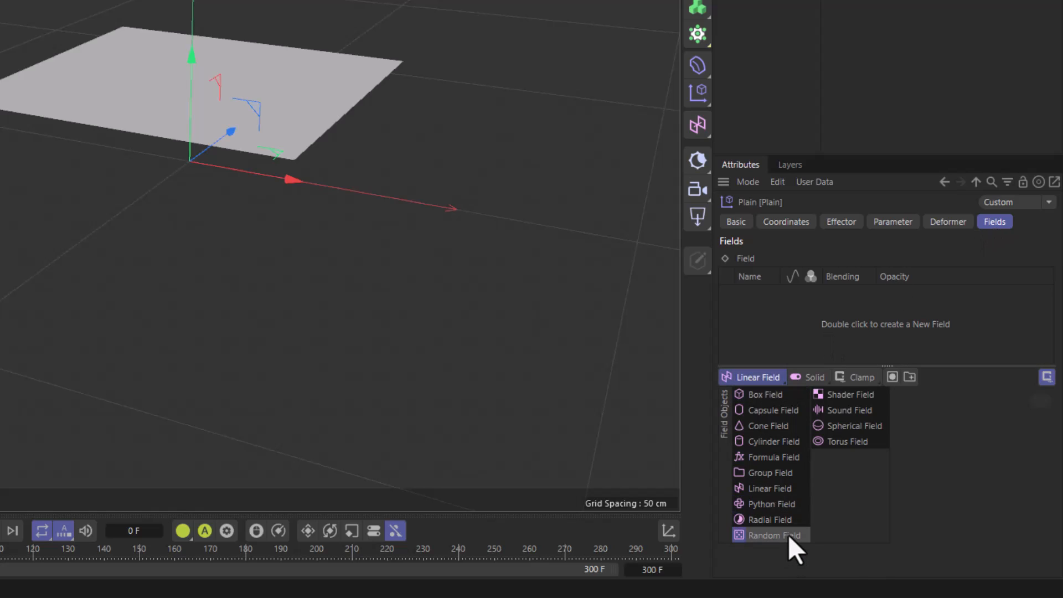
# Add a Random Field with Luka noise at about 4631% scale to the Plain effector.
pyautogui.click(767, 535)
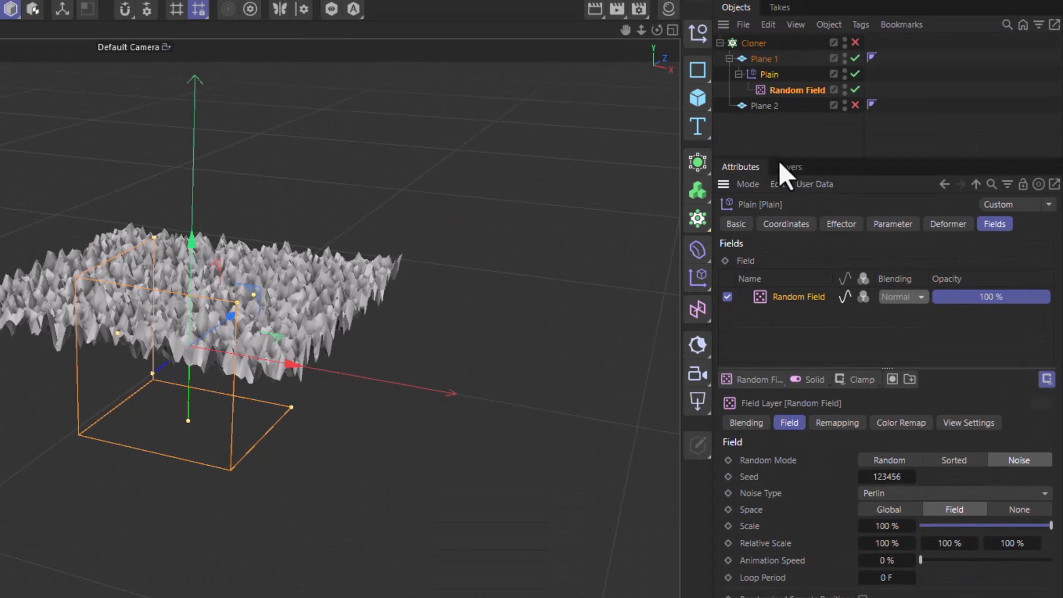
pyautogui.click(954, 493)
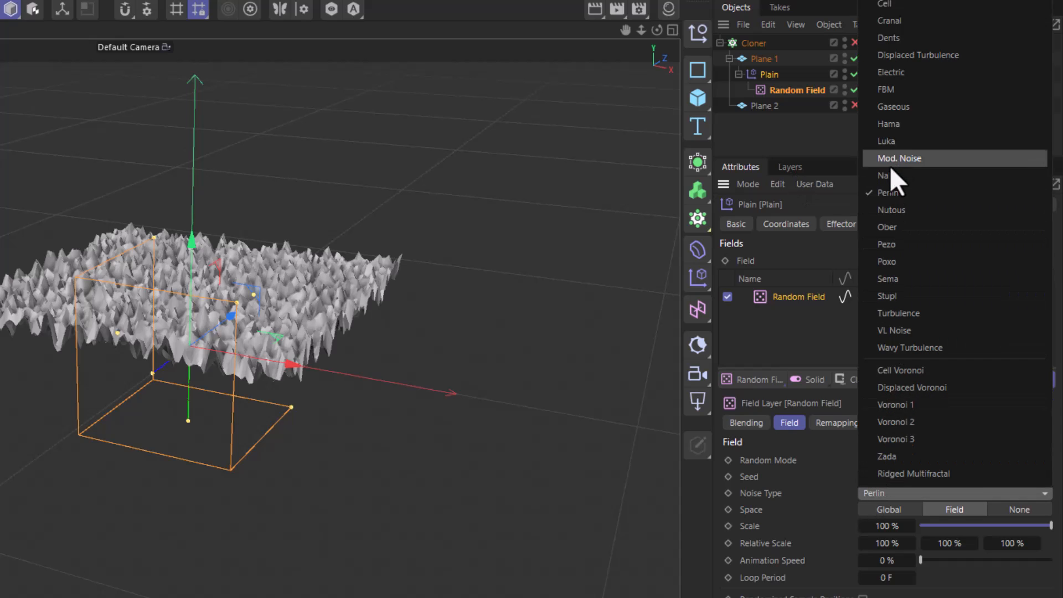
pyautogui.click(885, 142)
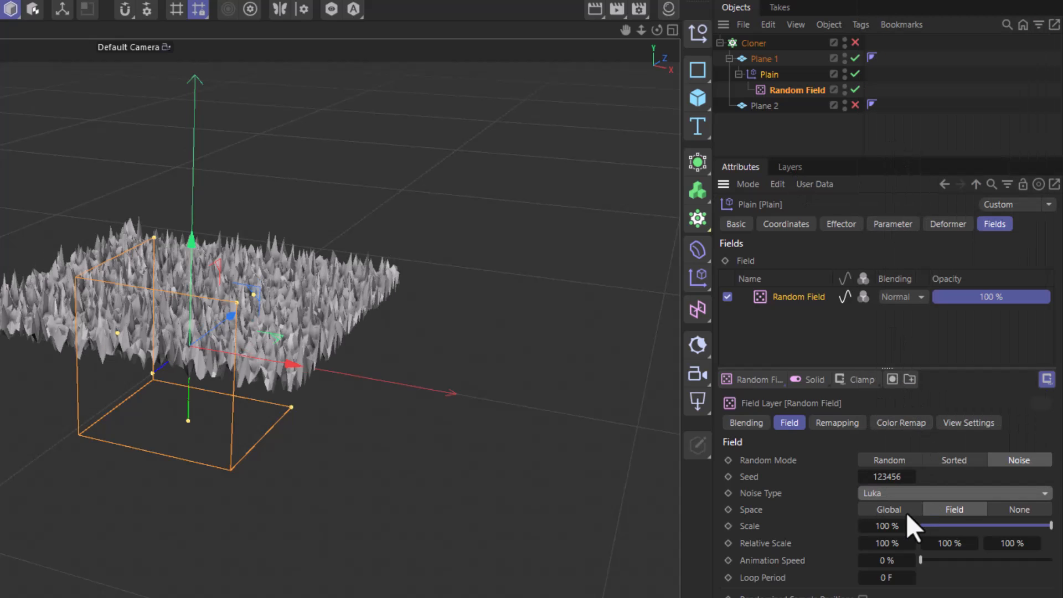
pyautogui.moveTo(915, 525); pyautogui.dragTo(1030, 525)
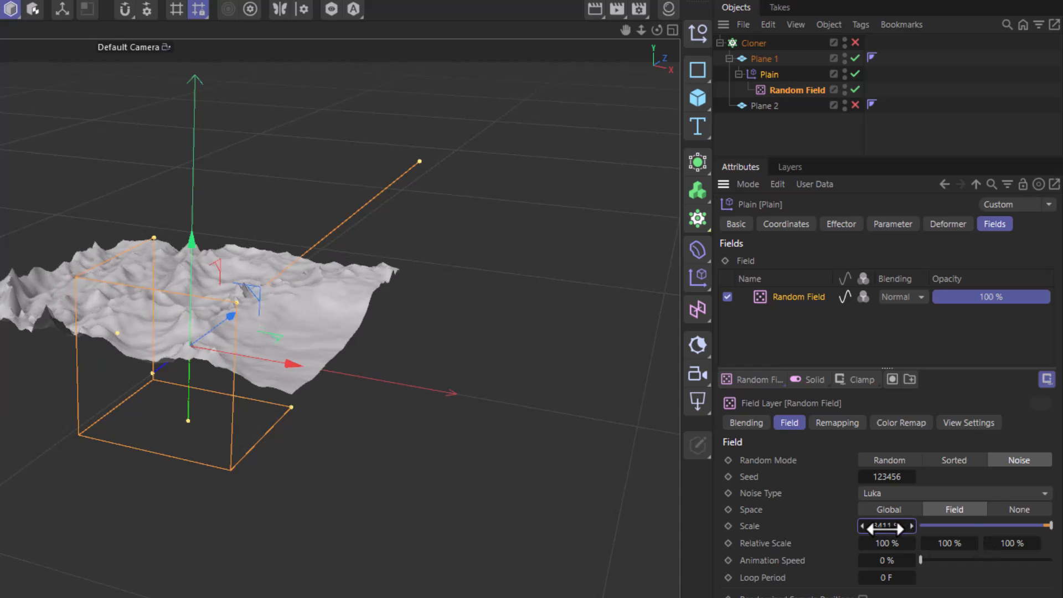
pyautogui.moveTo(885, 525); pyautogui.dragTo(915, 525)
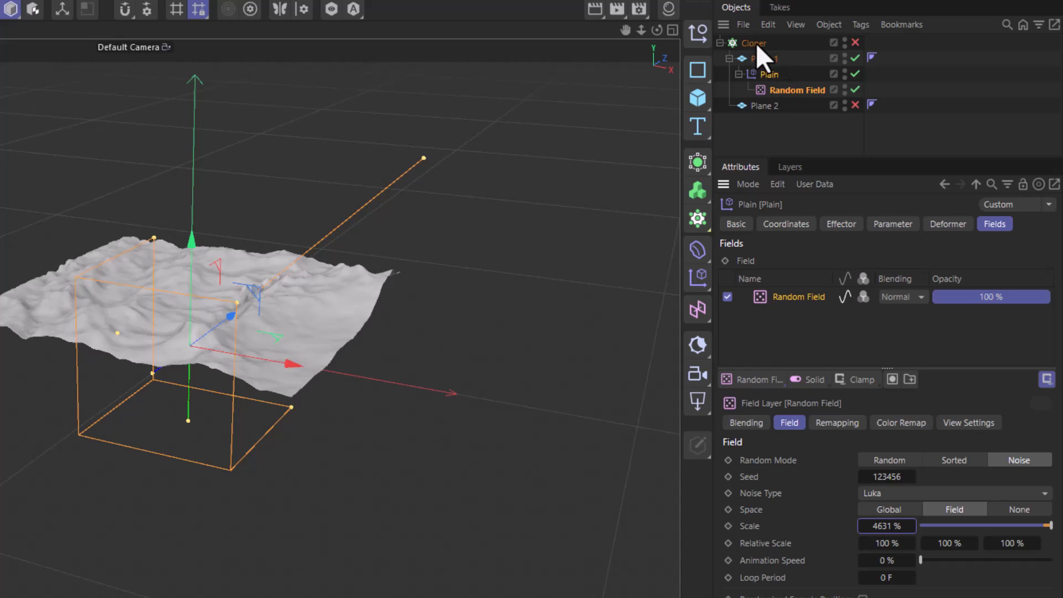
pyautogui.moveTo(768, 88)
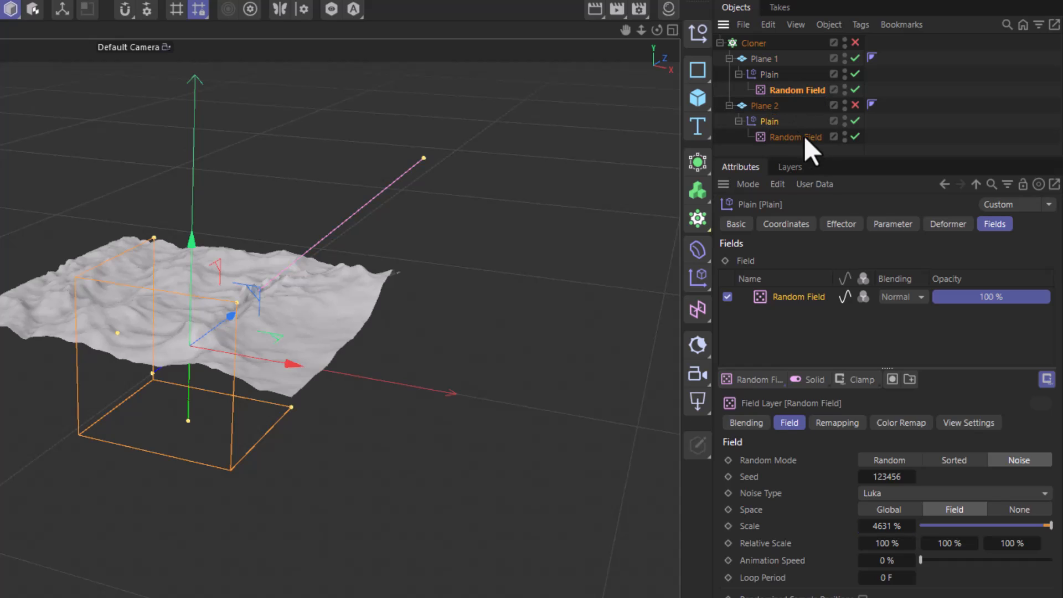
# Lower Plane 2's Random Field scale to 1944% and select the Blend Cloner with 16 clones.
pyautogui.click(795, 136)
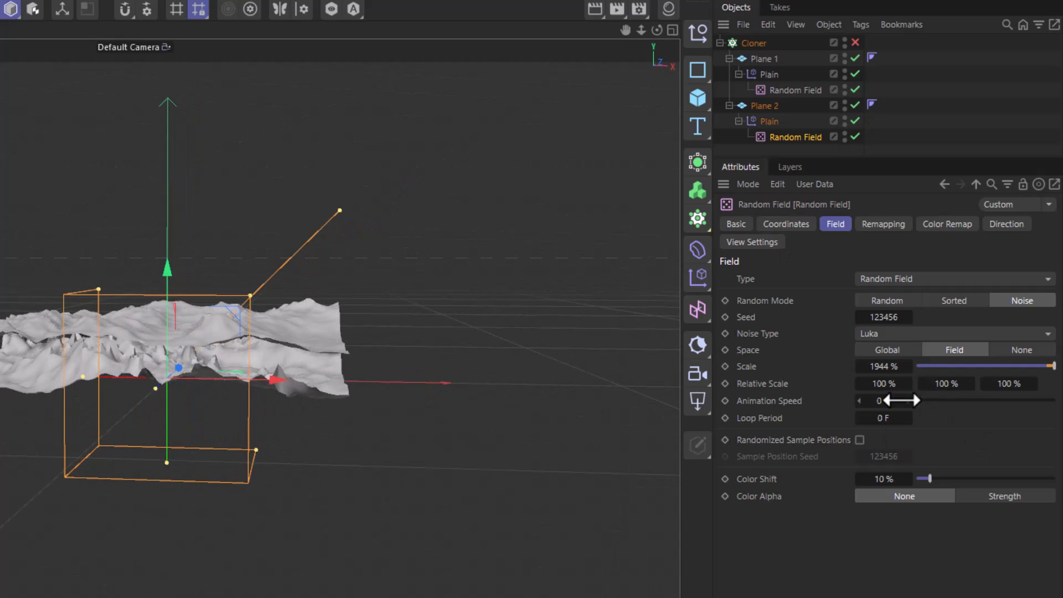
pyautogui.click(752, 43)
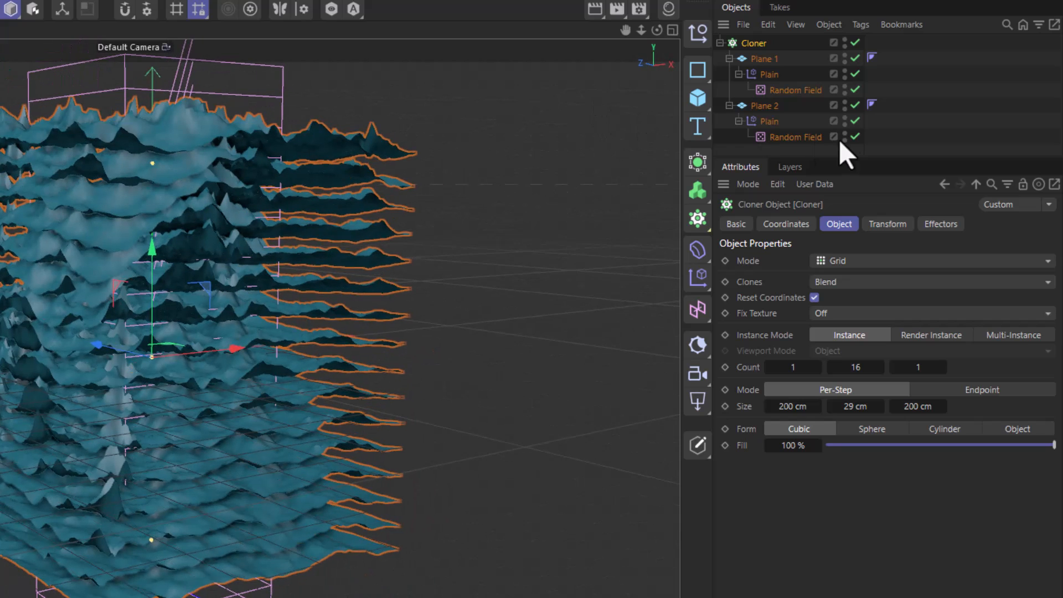
# Disable Plane 2 together with its Plain effector and Random Field.
pyautogui.click(854, 106)
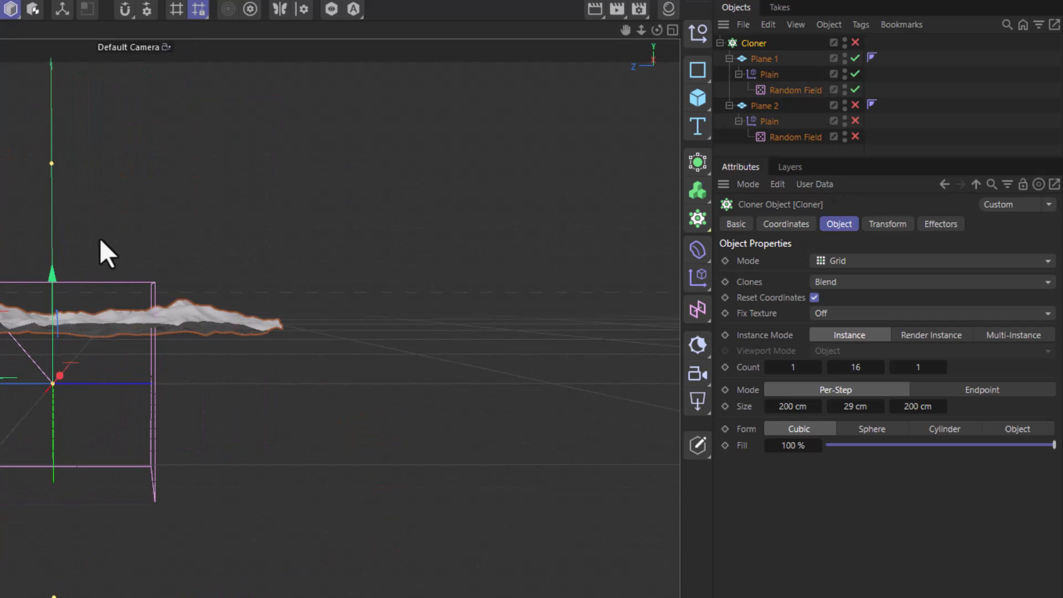
pyautogui.moveTo(109, 330)
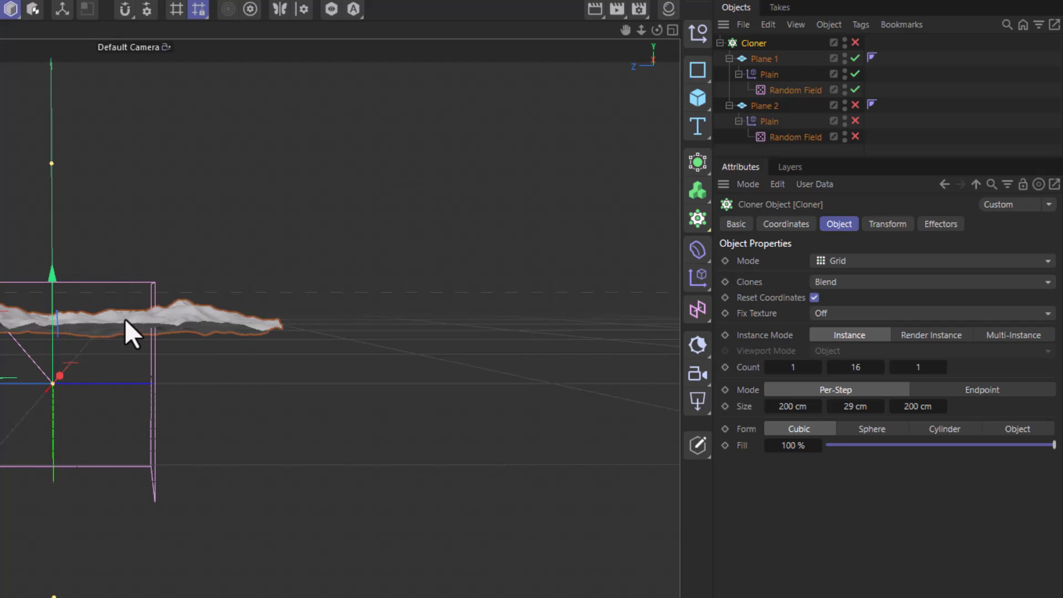
# Remap both Random Fields' output to a -50% minimum and 50% maximum.
pyautogui.click(794, 136)
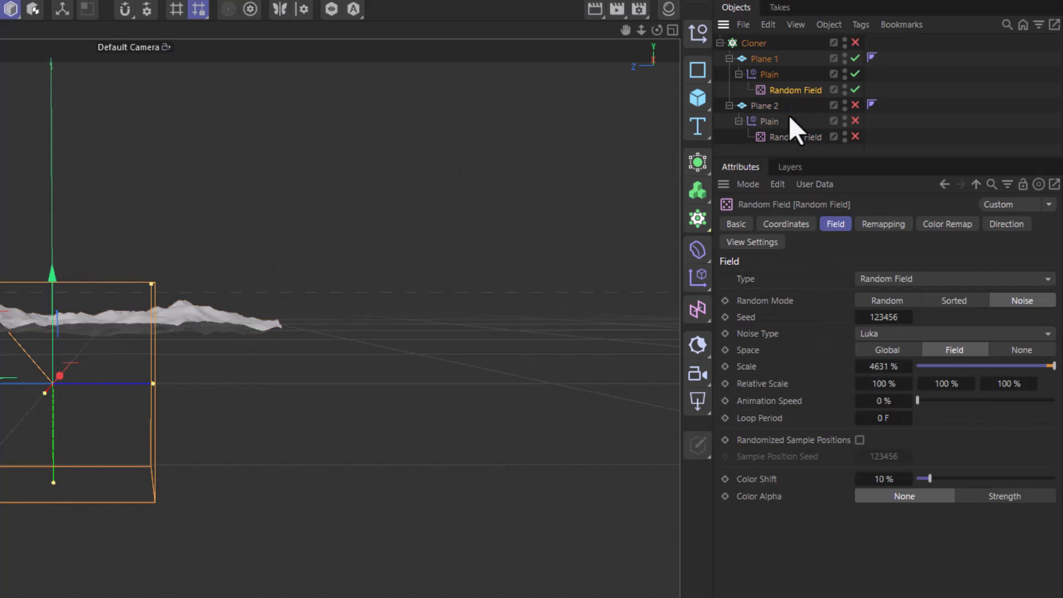
pyautogui.click(794, 137)
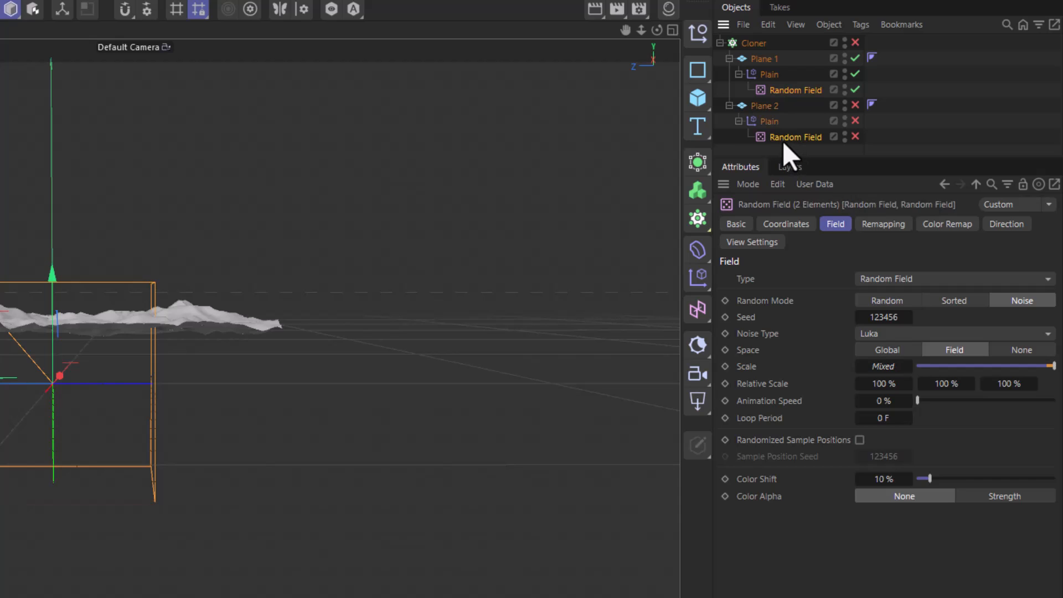
pyautogui.click(882, 224)
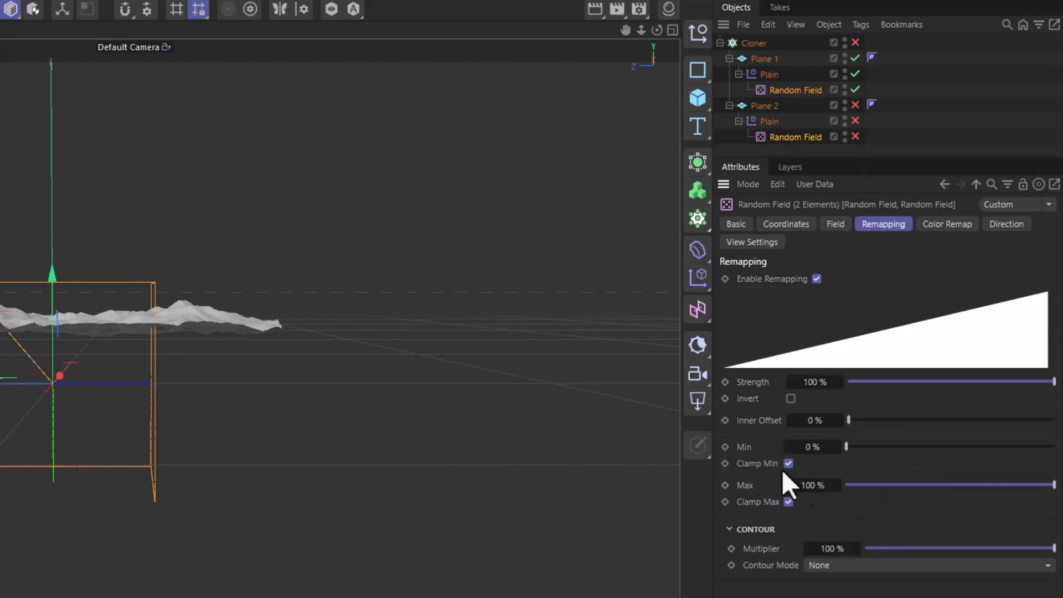
pyautogui.moveTo(833, 471)
pyautogui.write('50')
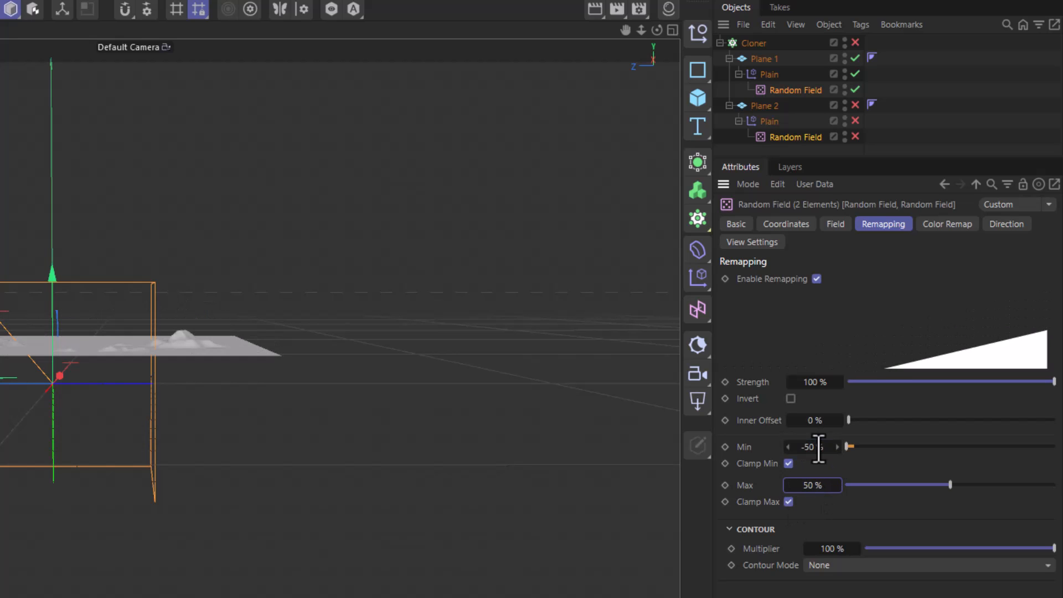
pyautogui.click(768, 121)
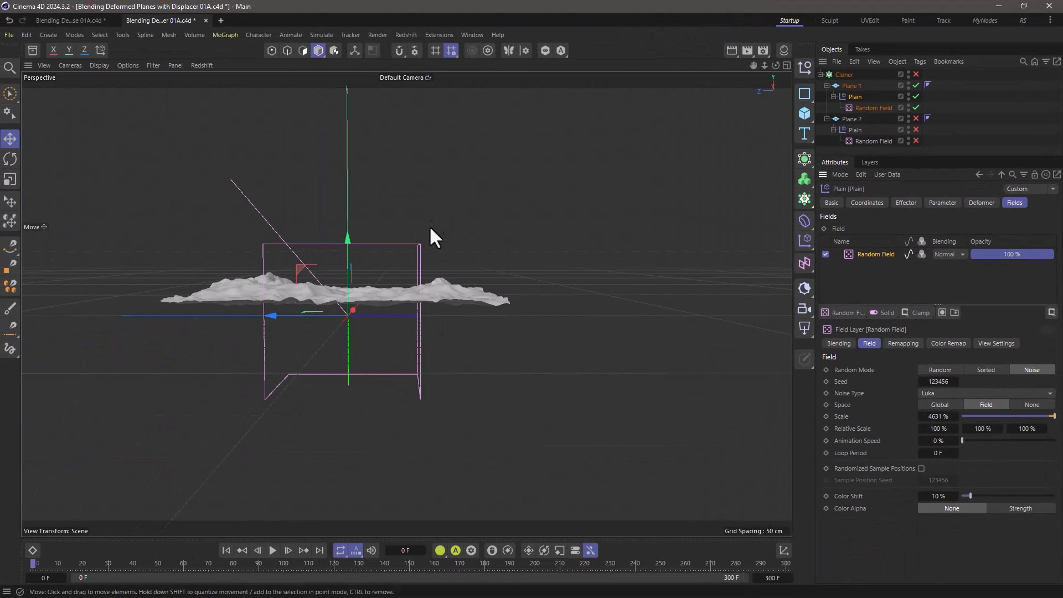
pyautogui.moveTo(459, 239)
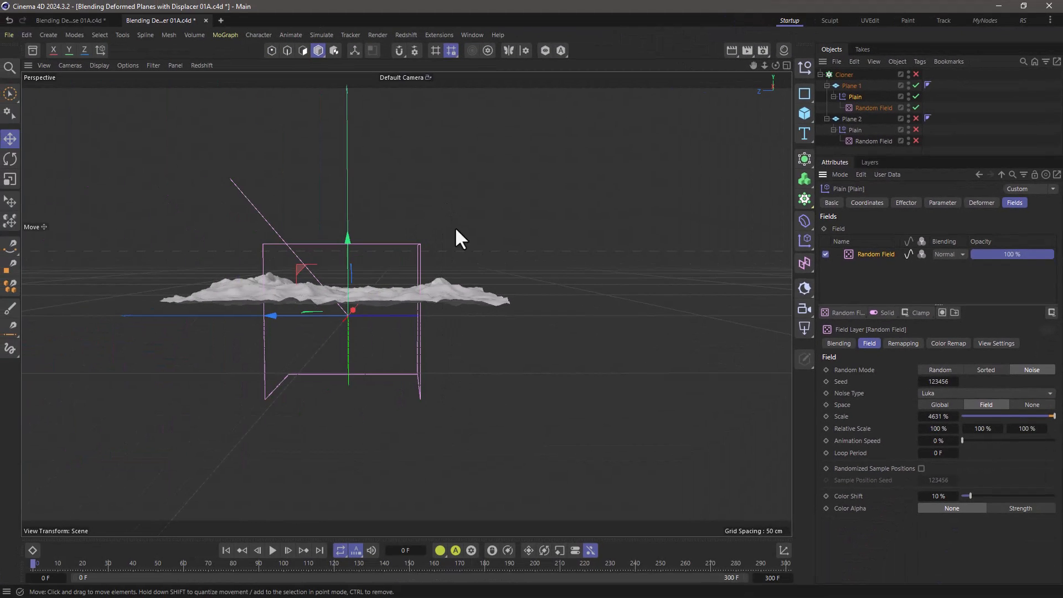
pyautogui.moveTo(475, 337)
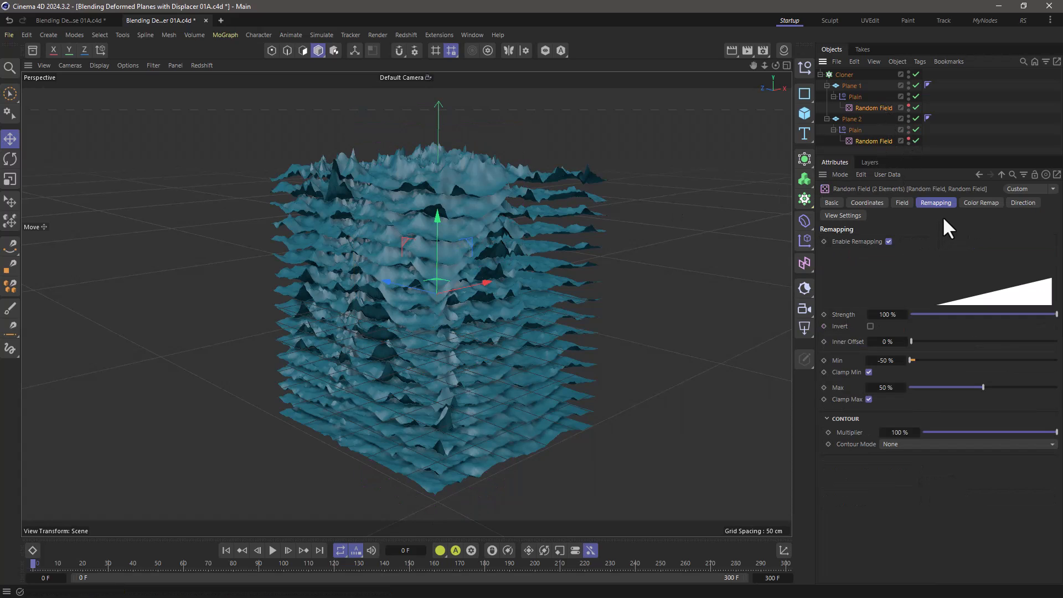
# Set both Random Fields' animation speed to 71% and play the timeline.
pyautogui.click(901, 202)
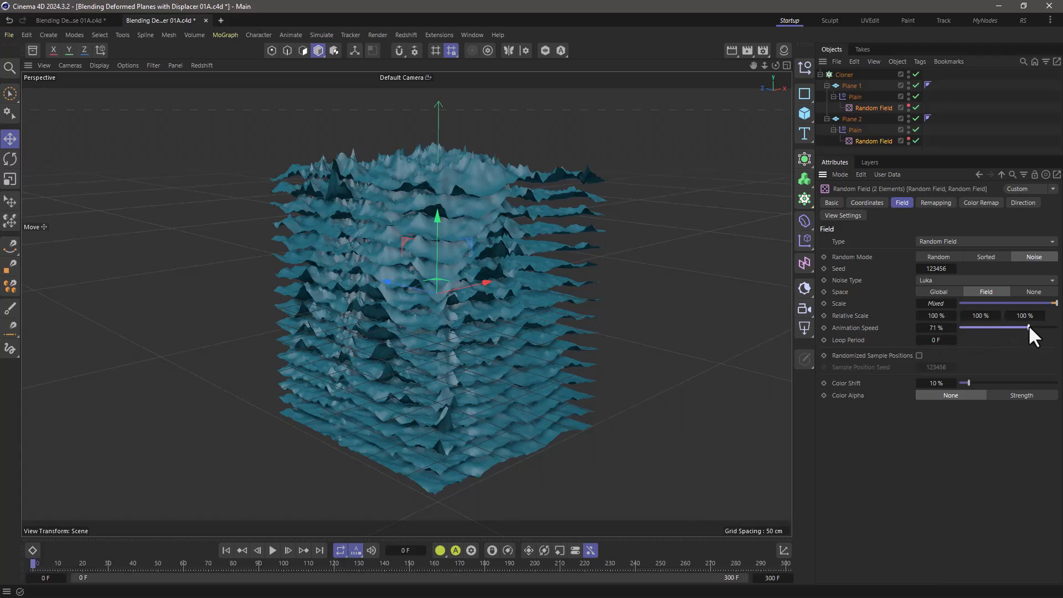
pyautogui.click(272, 549)
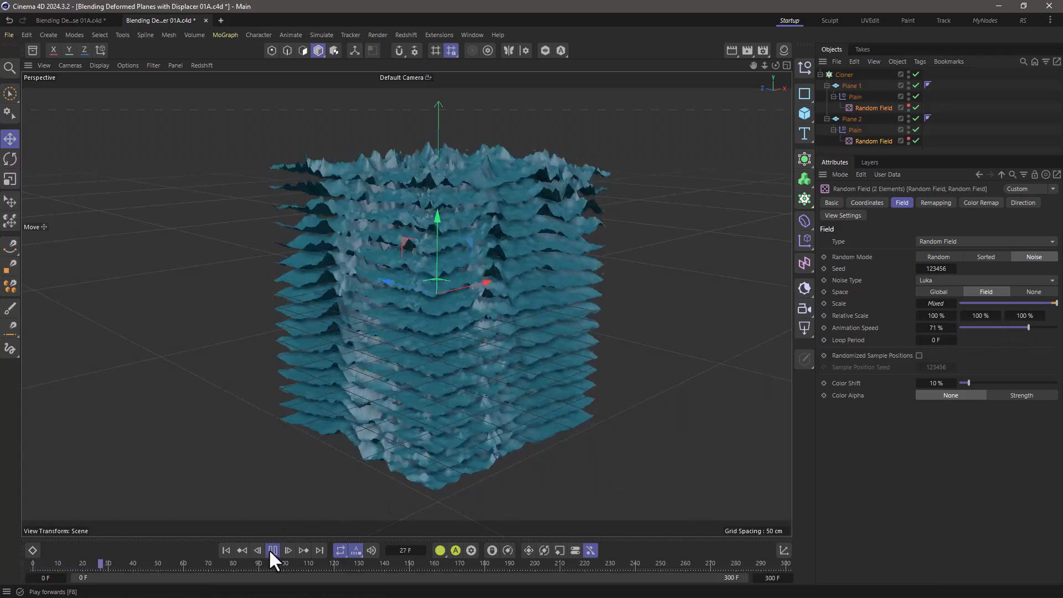